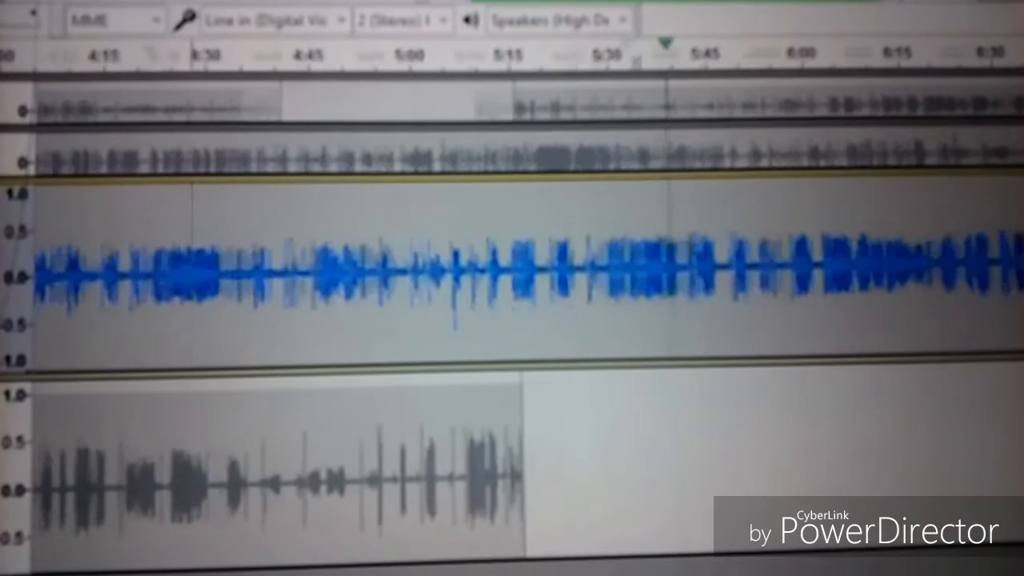
pyautogui.hscroll(3)
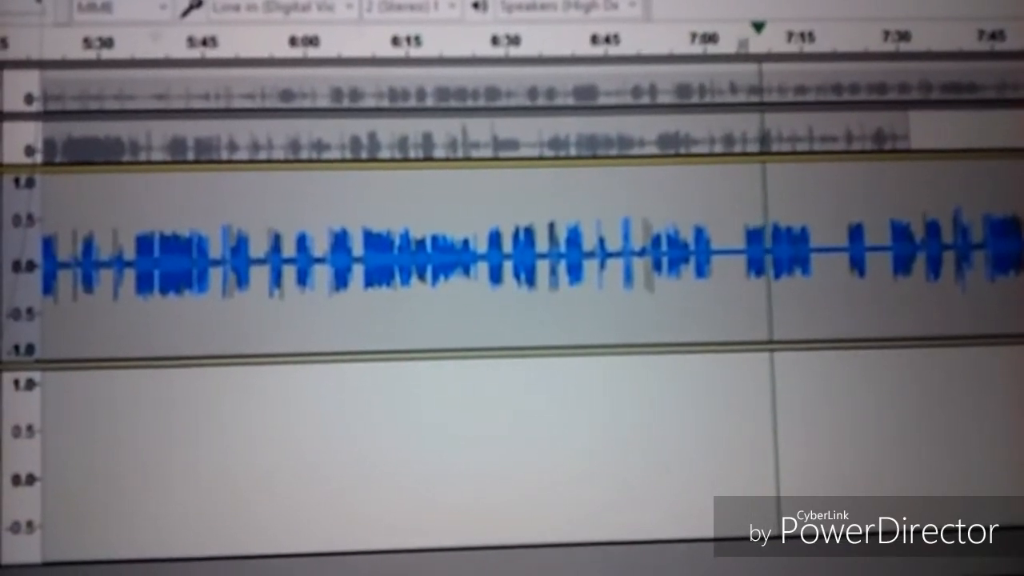
pyautogui.hscroll(3)
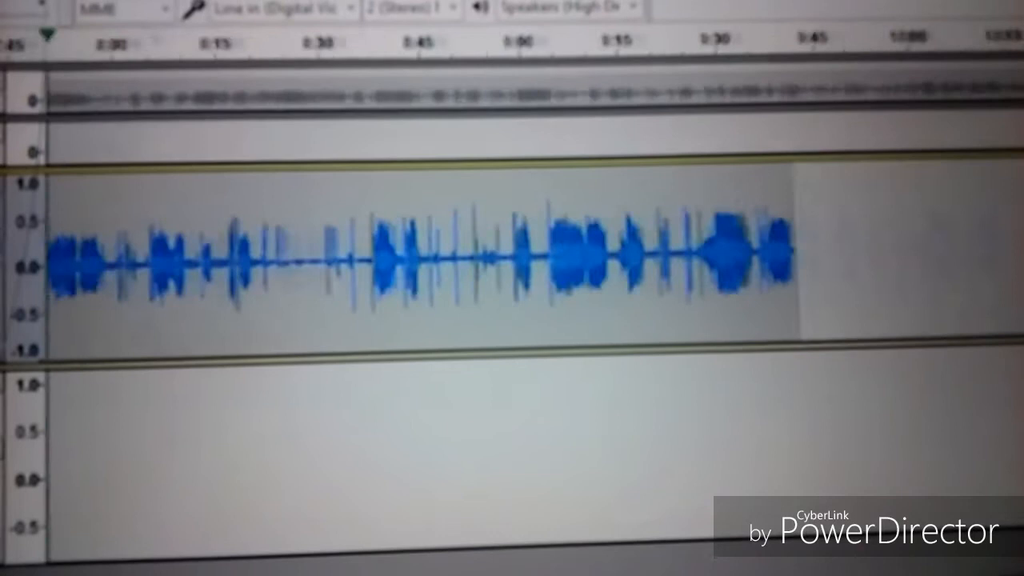
pyautogui.hscroll(3)
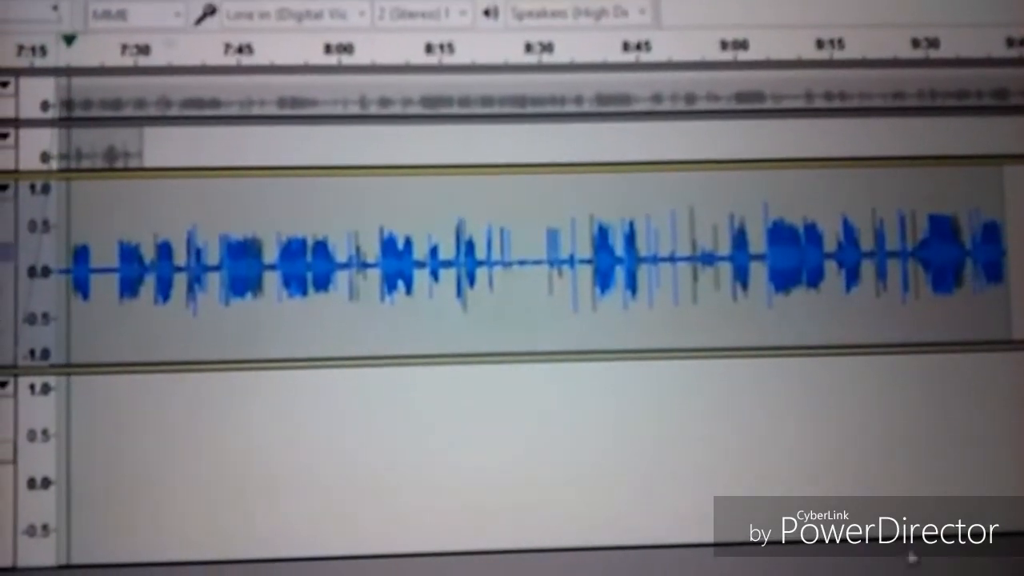